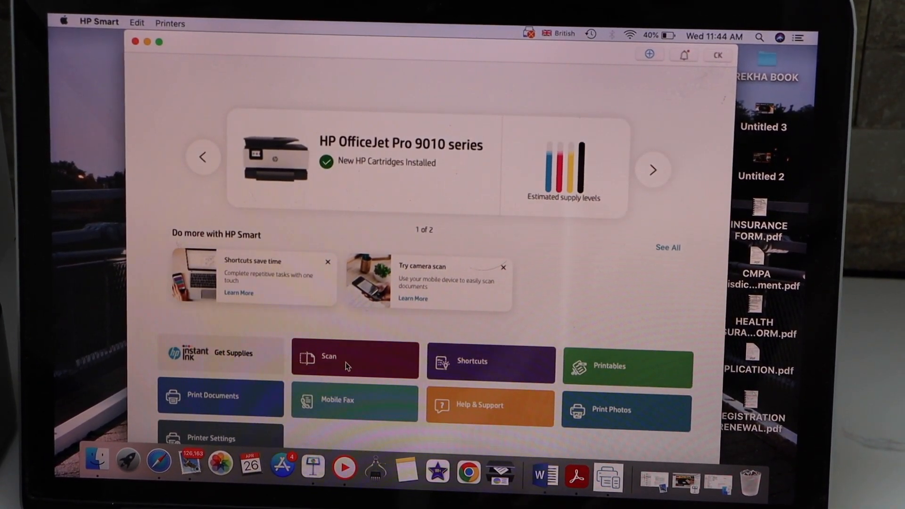
# - Go to the scanning screen for the OfficeJet Pro 9010 from the Scan tile
pyautogui.click(355, 357)
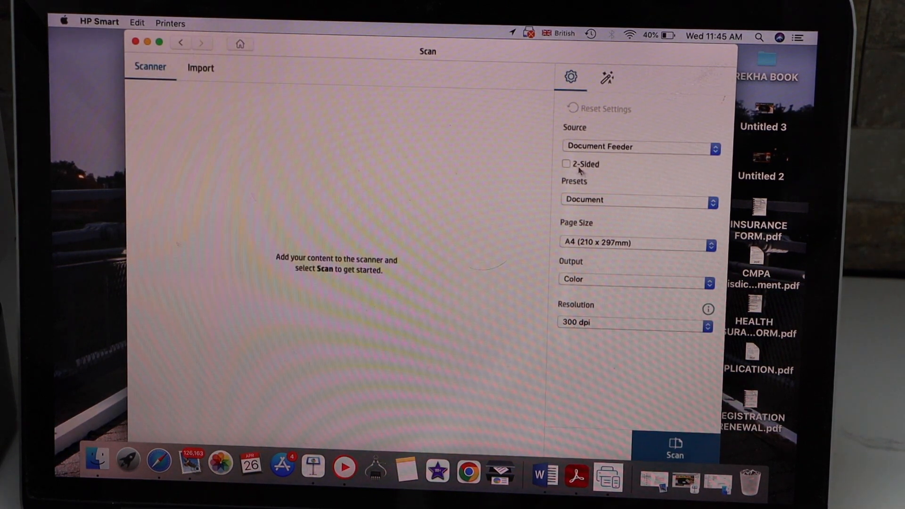
# - Run a 2-Sided, Letter (8.5 x 11 in), Color scan from the document feeder
pyautogui.click(565, 164)
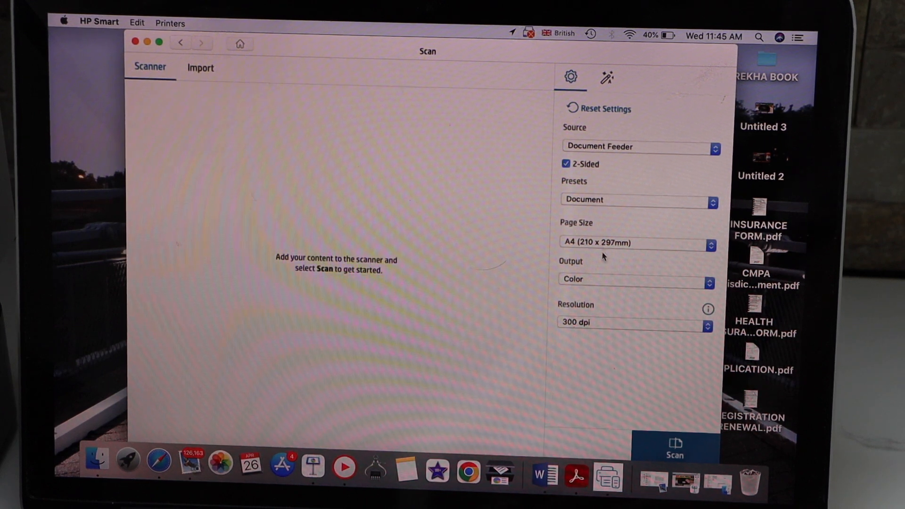
pyautogui.click(634, 242)
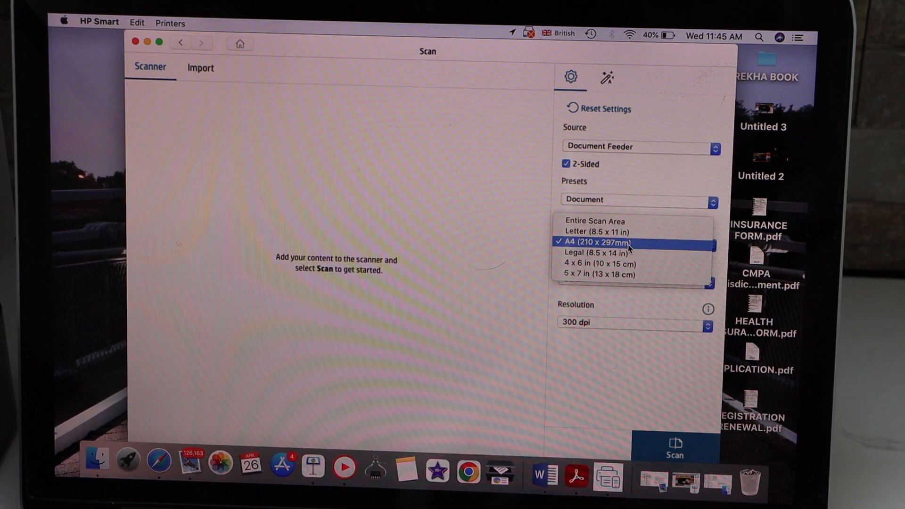
pyautogui.click(598, 232)
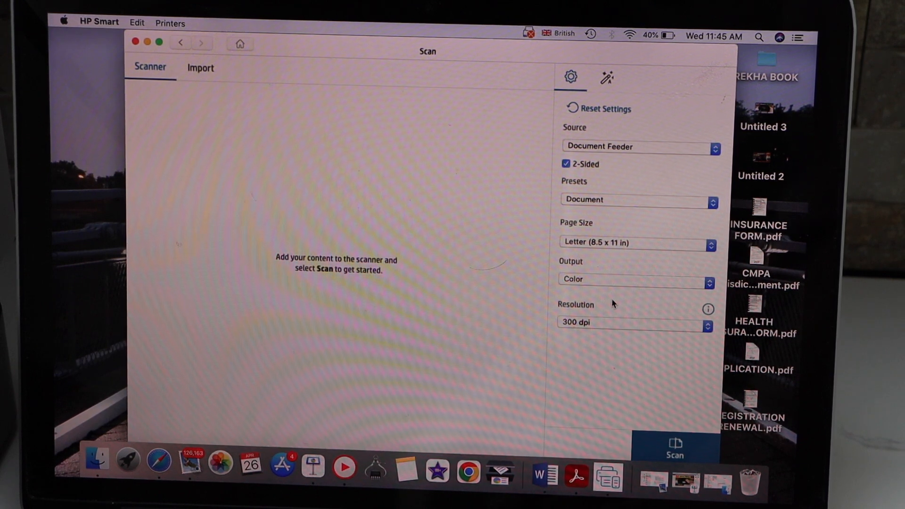
pyautogui.click(674, 446)
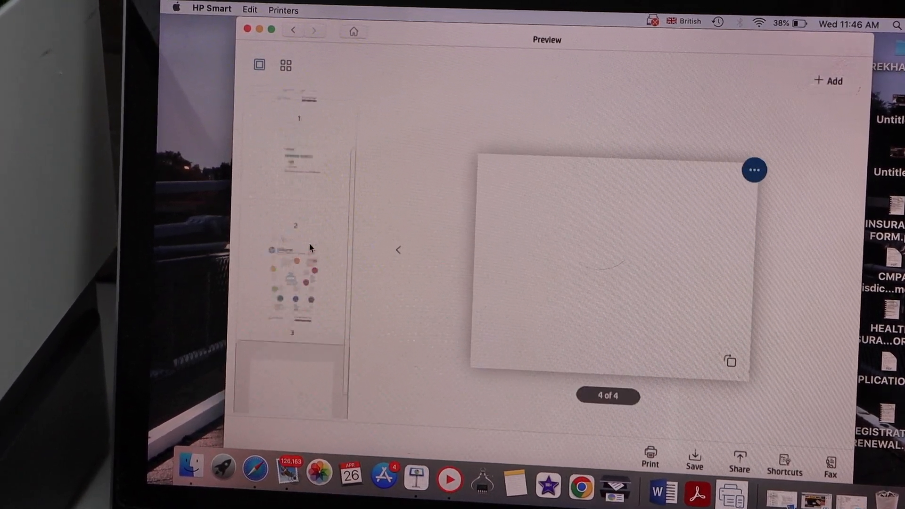
# - Check scanned pages 3 and 4 in Preview, then start saving the scan
pyautogui.click(398, 250)
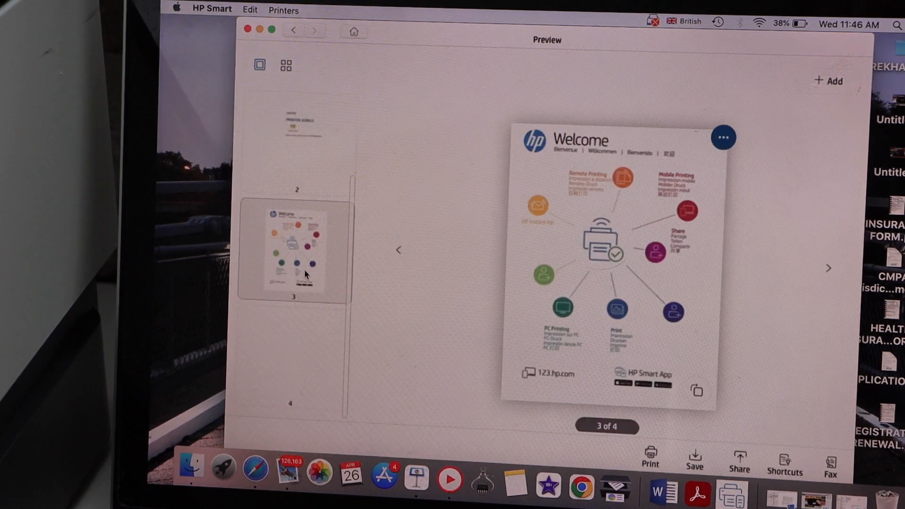
pyautogui.click(291, 361)
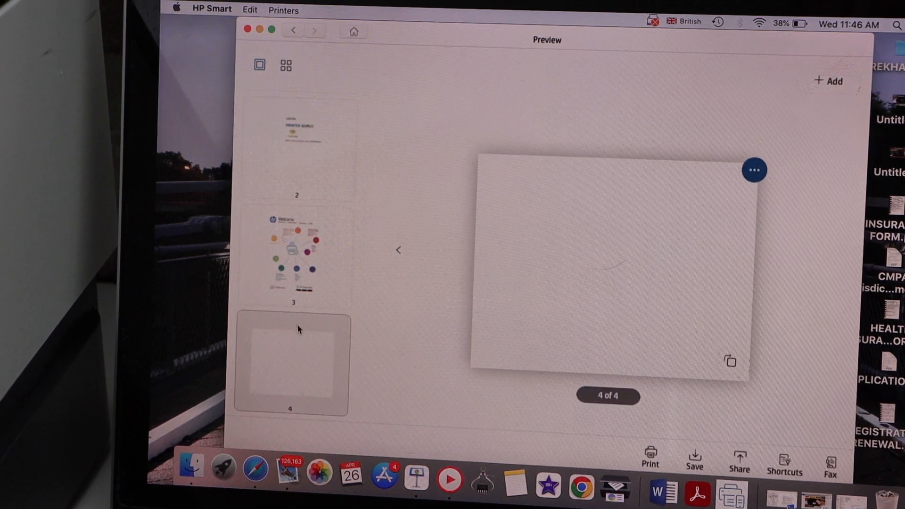
pyautogui.moveTo(499, 340)
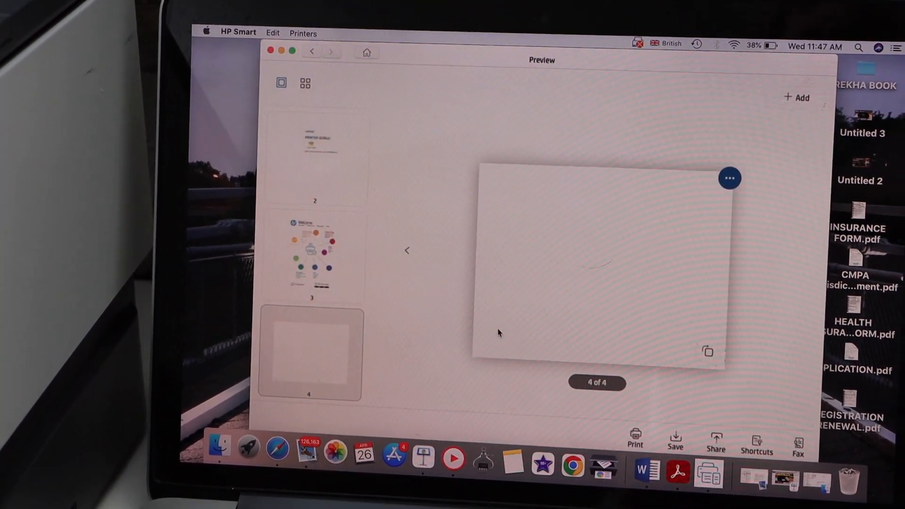
pyautogui.click(674, 442)
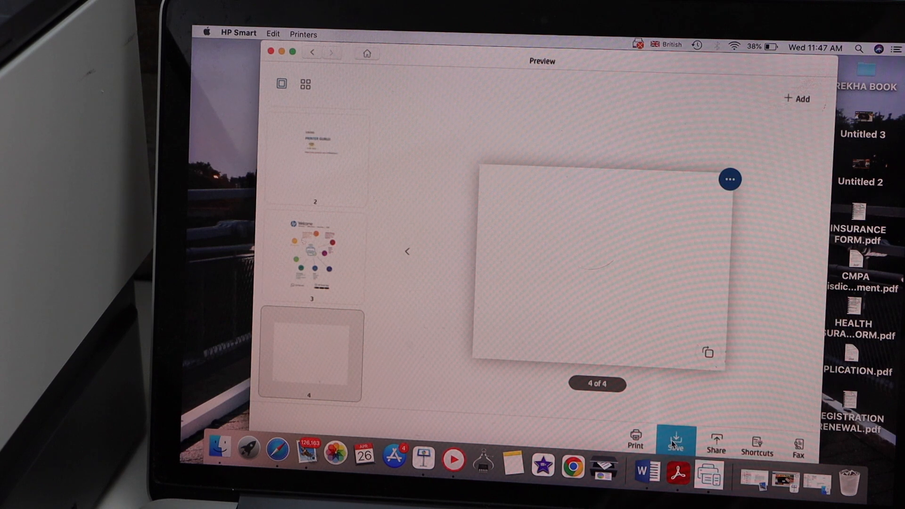